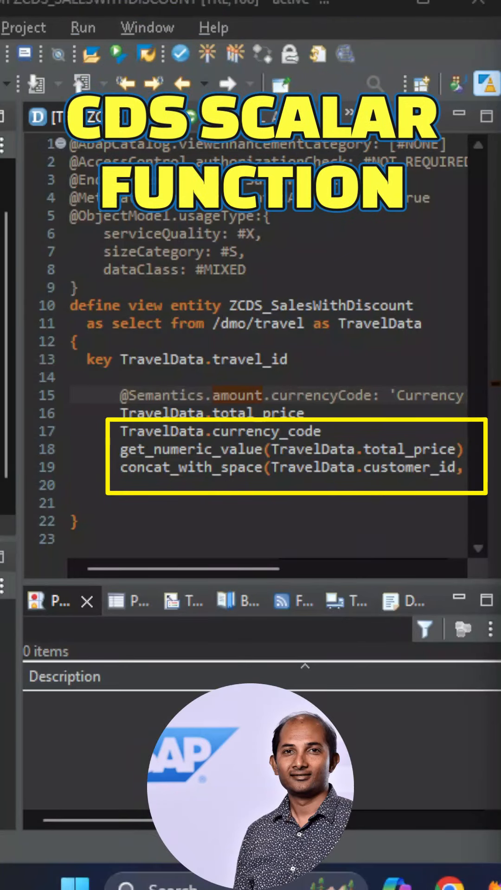
Step: Expand the ZDELETE package tree to reveal the CDS view, ZGET_DISCOUNT definition, SQL implementation and AMDP class
left_click(220, 528)
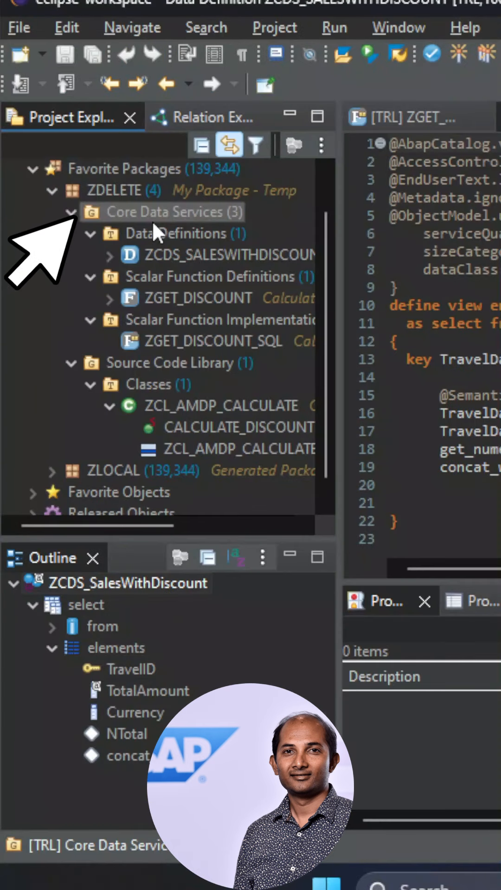
Step: From the Core Data Services folder's New menu, show Scalar Function Definition and Implementation Reference choices
right_click(170, 212)
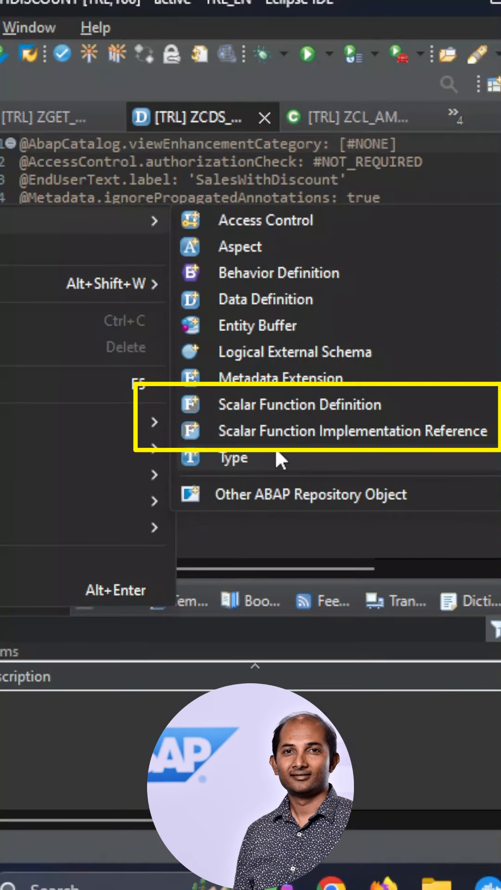
left_click(300, 404)
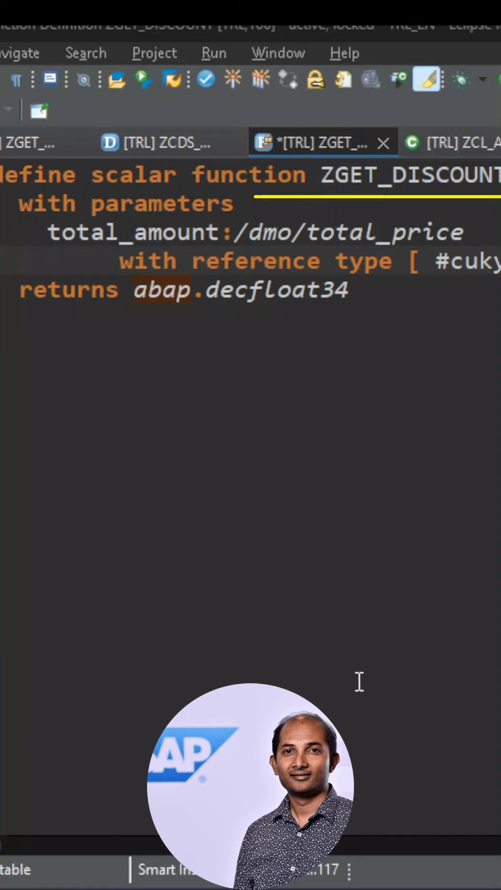
mouse_move(364, 679)
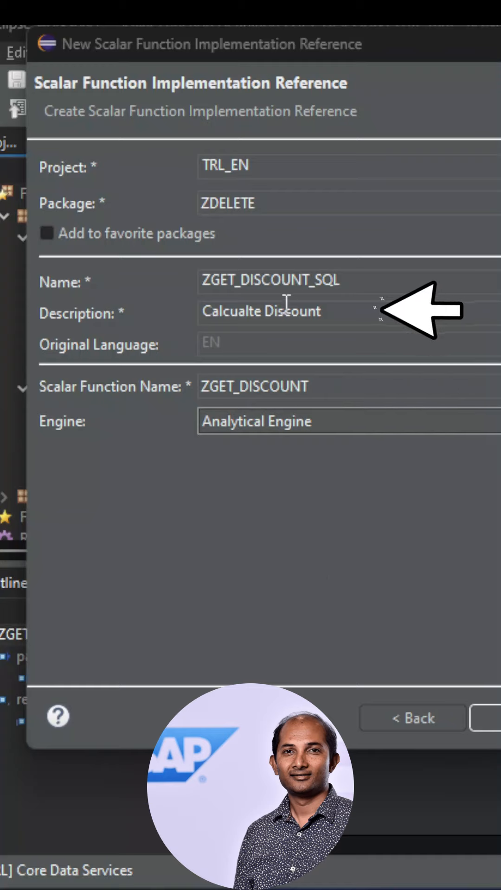
mouse_move(272, 459)
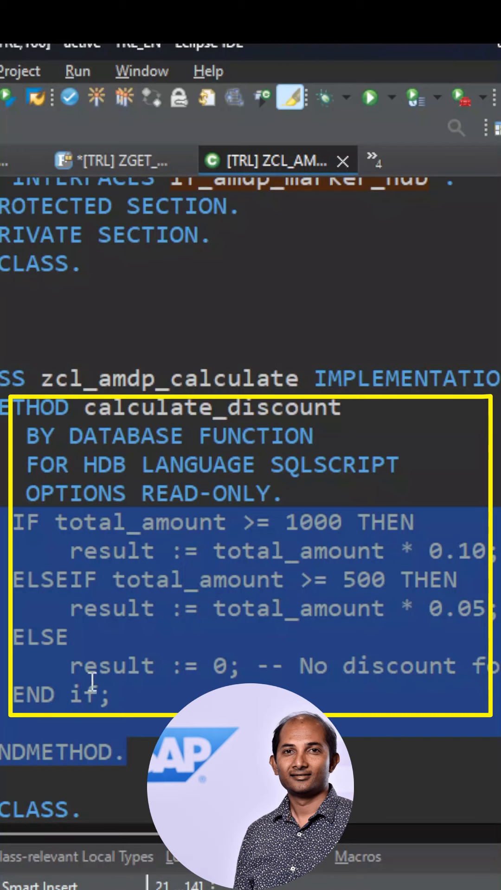
Step: Switch to the ZCDS_SalesWithDiscount view after the tiered 10%/5%/0 calculate_discount SQLScript
left_click(108, 160)
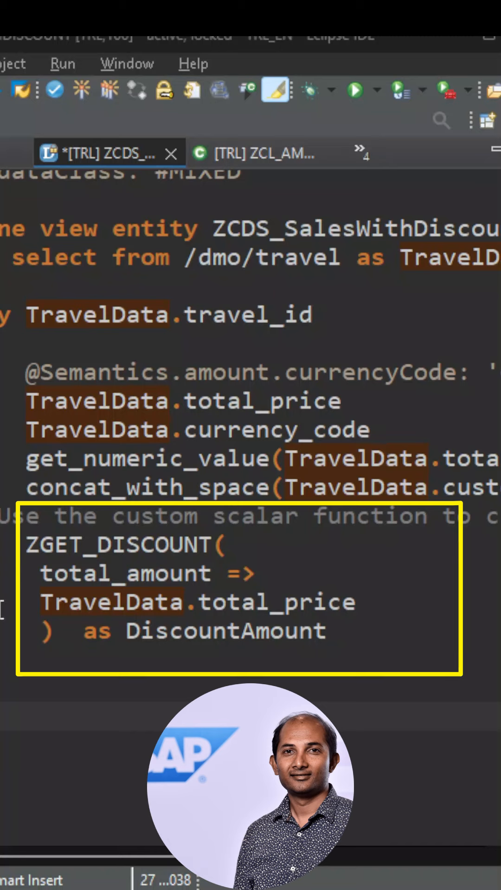
mouse_move(86, 679)
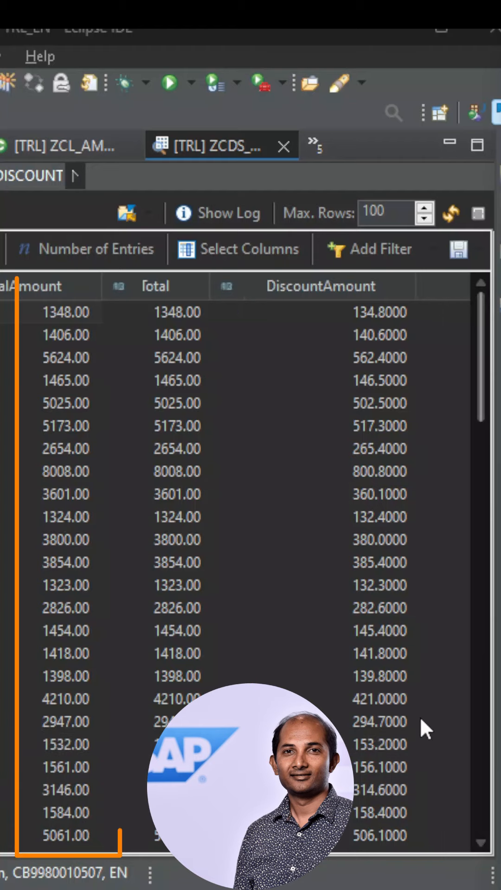
Step: Preview ZCDS_SalesWithDiscount data showing the DiscountAmount column with 10% discounts
left_click(65, 699)
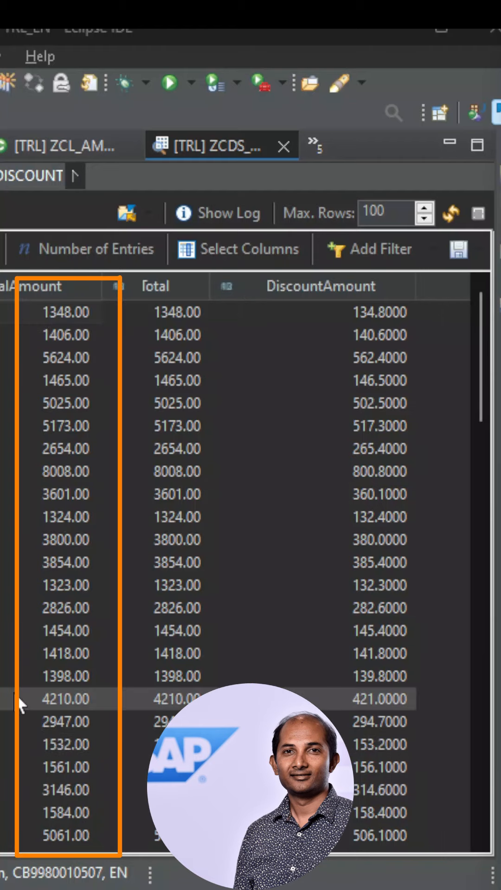